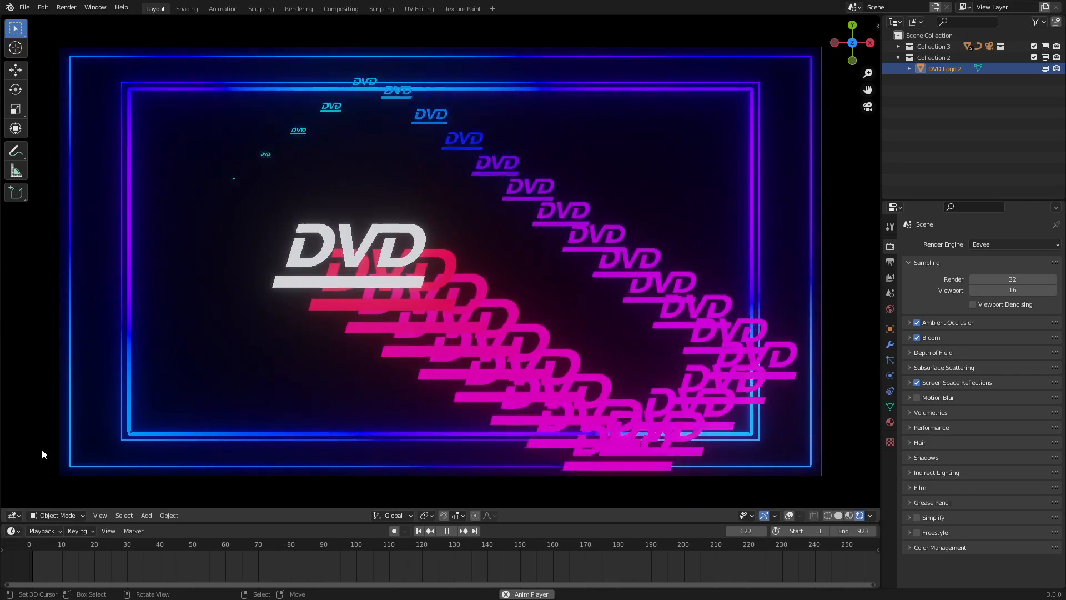
# - In the Shading workspace, add a plane with a new Geometry Nodes modifier and tree
pyautogui.click(446, 531)
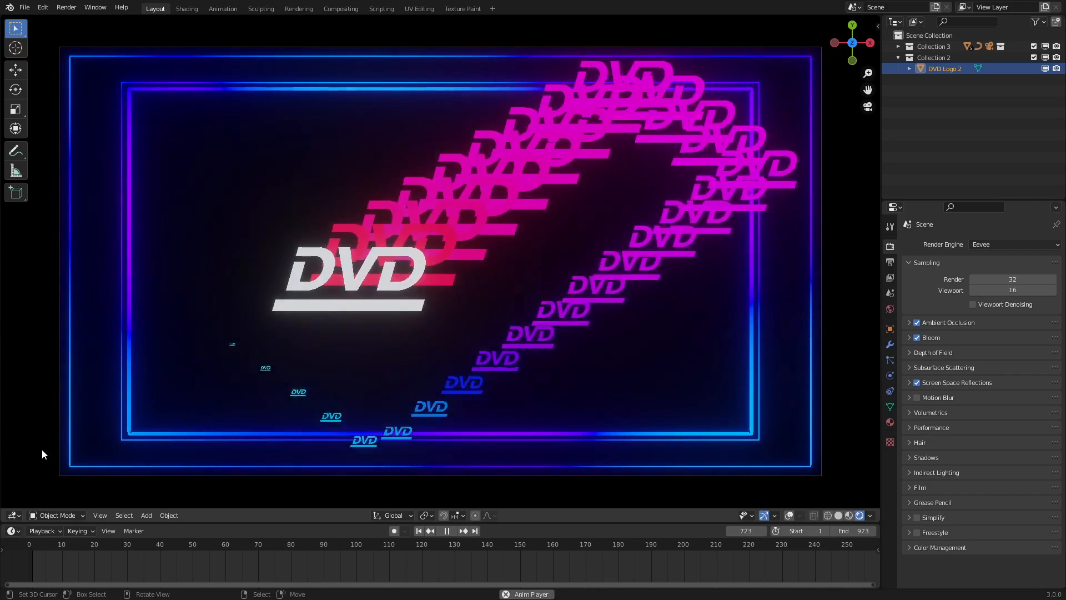
pyautogui.click(447, 530)
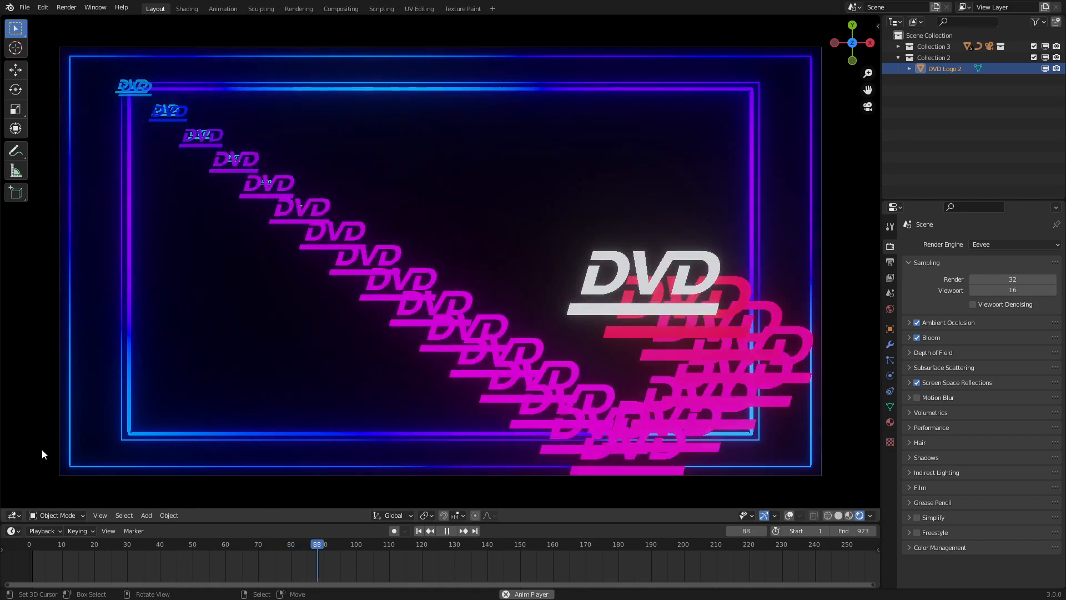
pyautogui.click(463, 530)
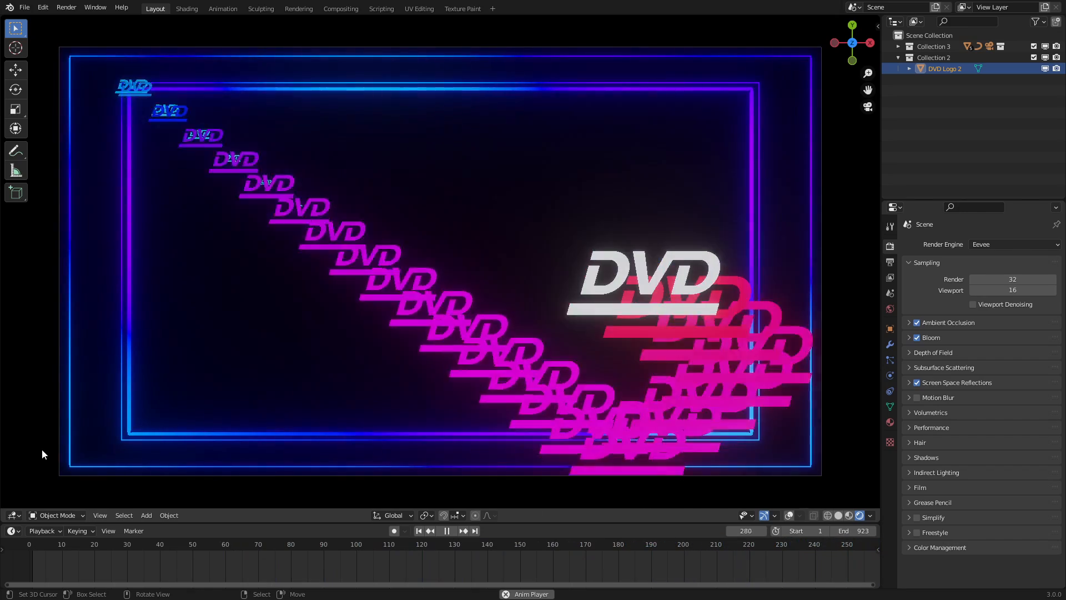
pyautogui.click(446, 530)
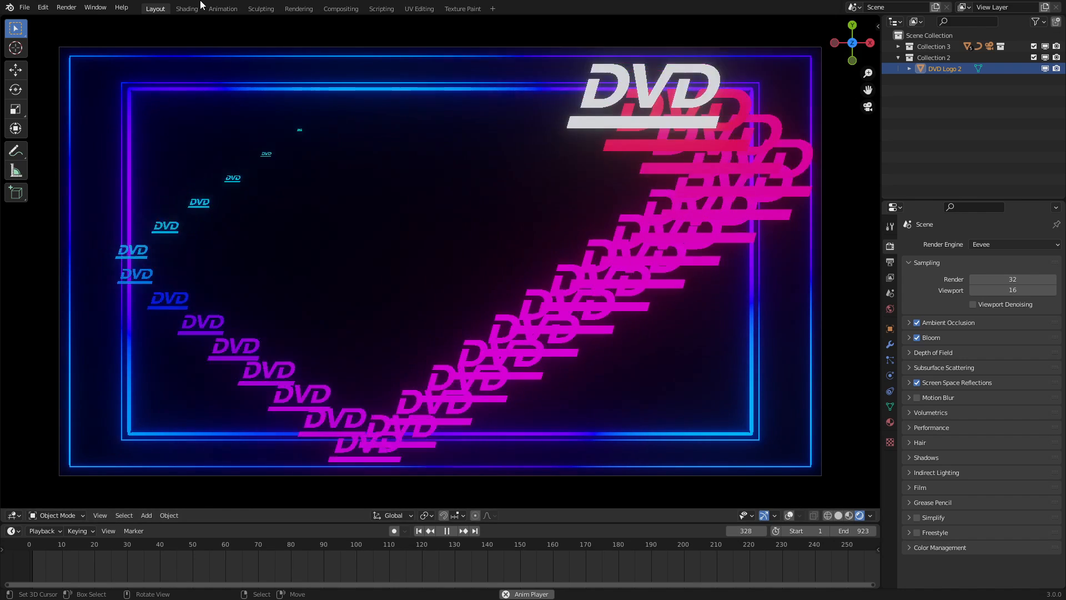
pyautogui.click(187, 8)
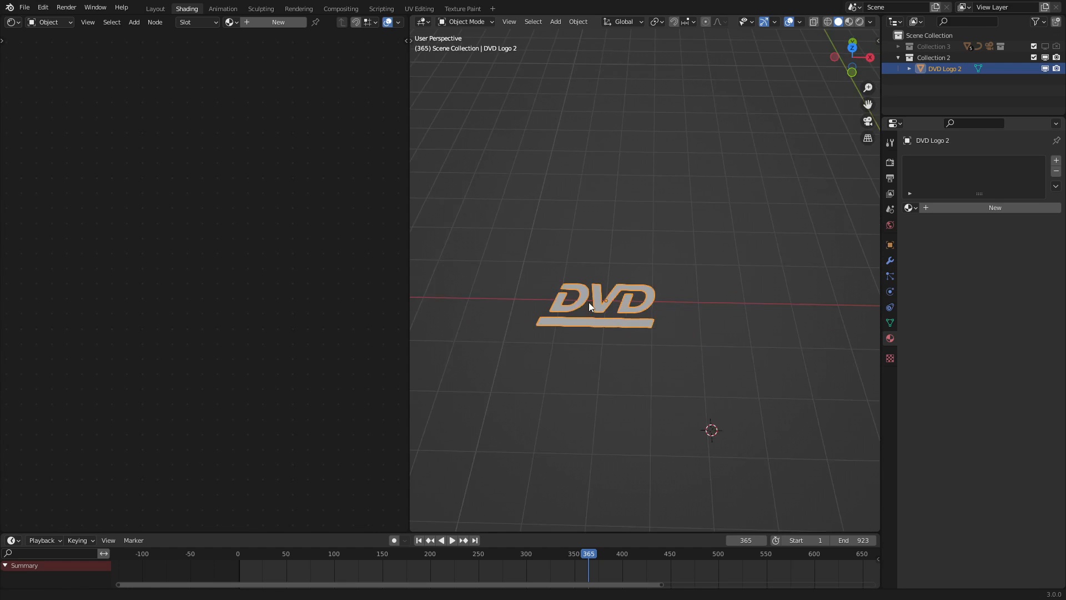
pyautogui.click(555, 21)
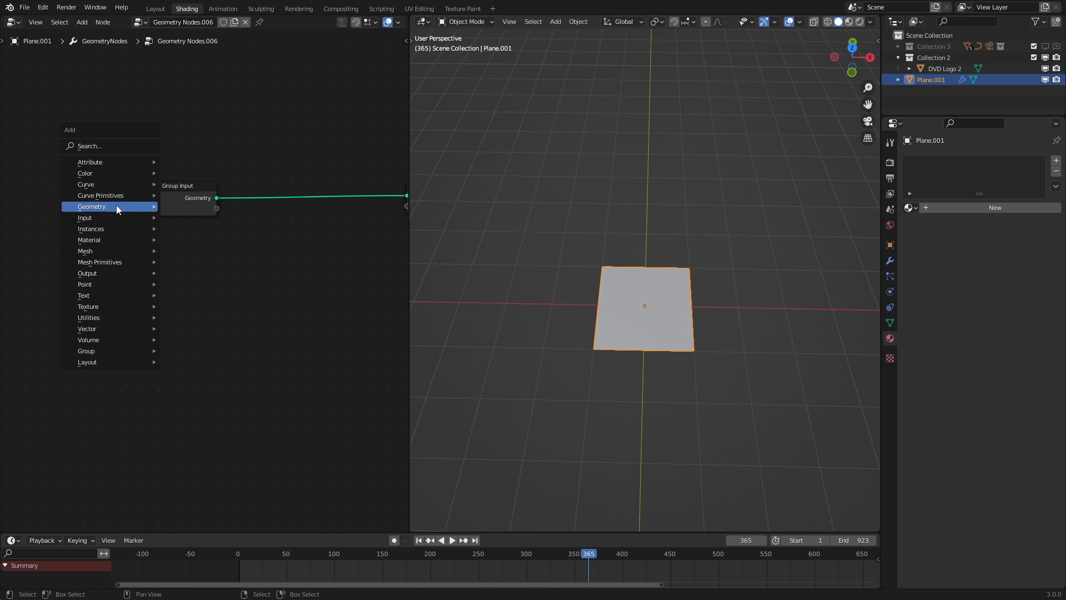
pyautogui.moveTo(100, 195)
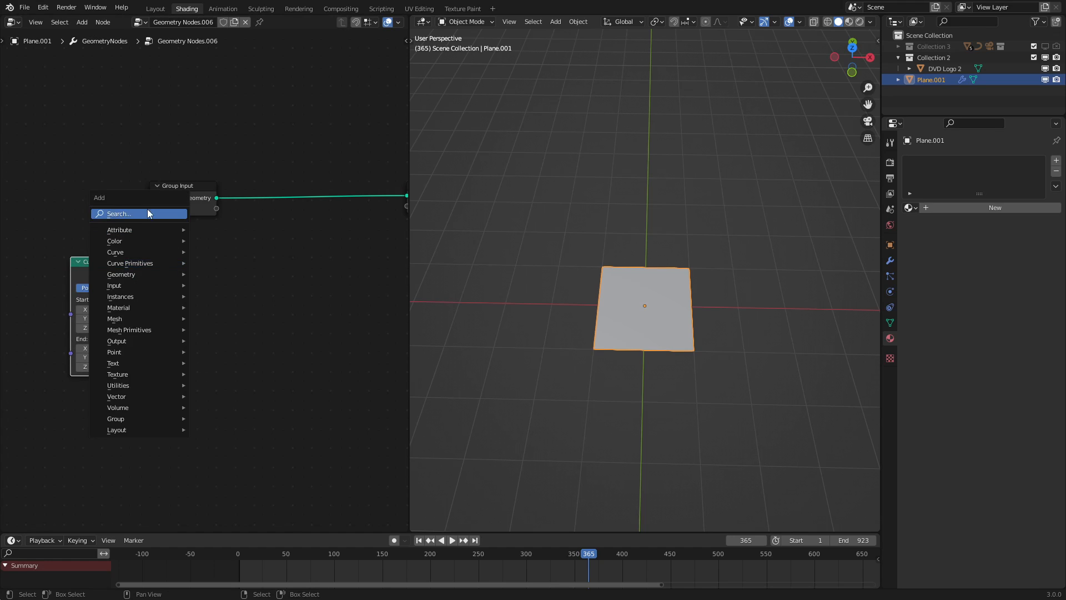
# - Route a Curve Line through a Resample Curve node with 10 points
pyautogui.write('rew')
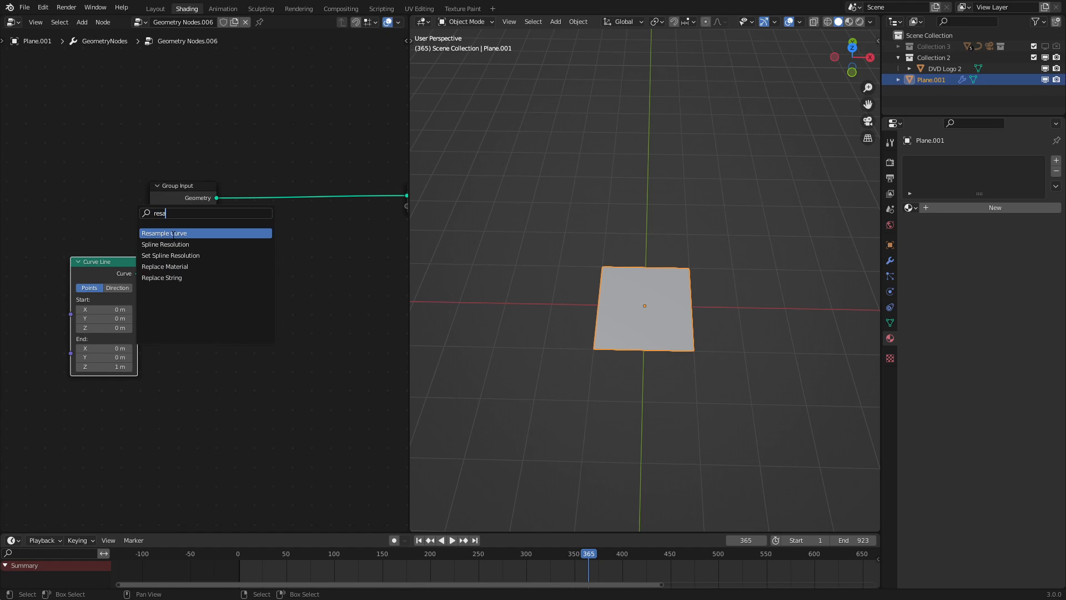
pyautogui.click(163, 233)
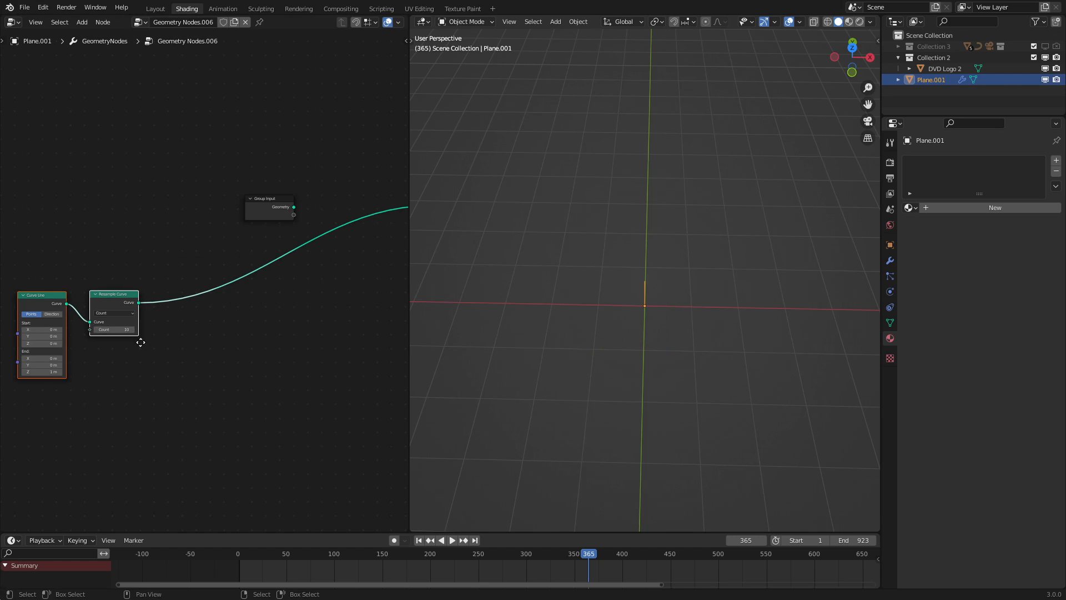
# - Add Set Position and a #frame-driven Value node feeding a Divide node
pyautogui.write('set')
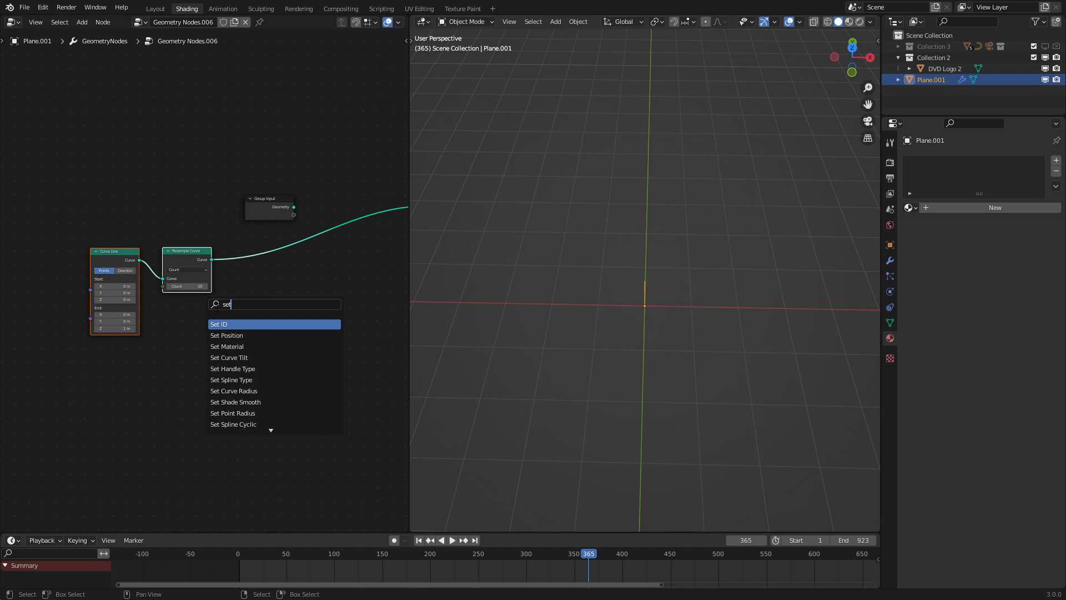
pyautogui.click(226, 336)
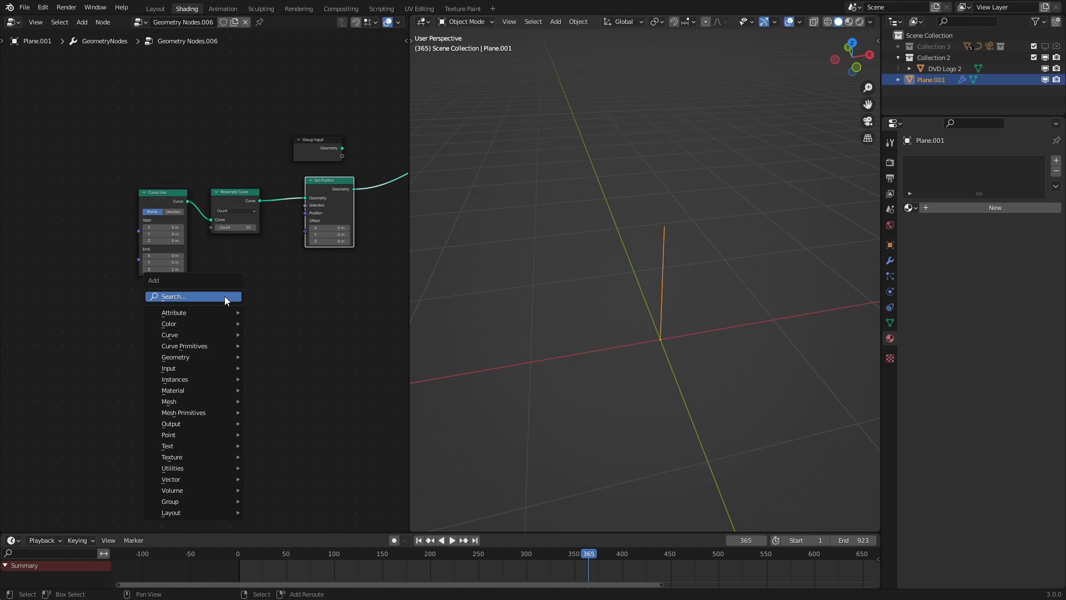
pyautogui.write('va')
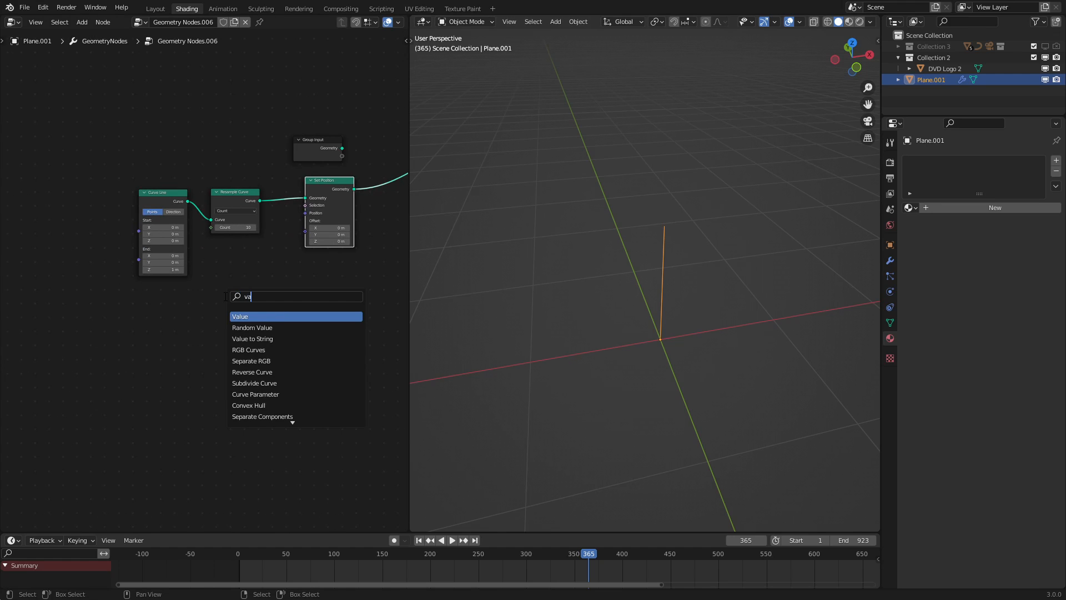
pyautogui.click(240, 316)
pyautogui.write('#')
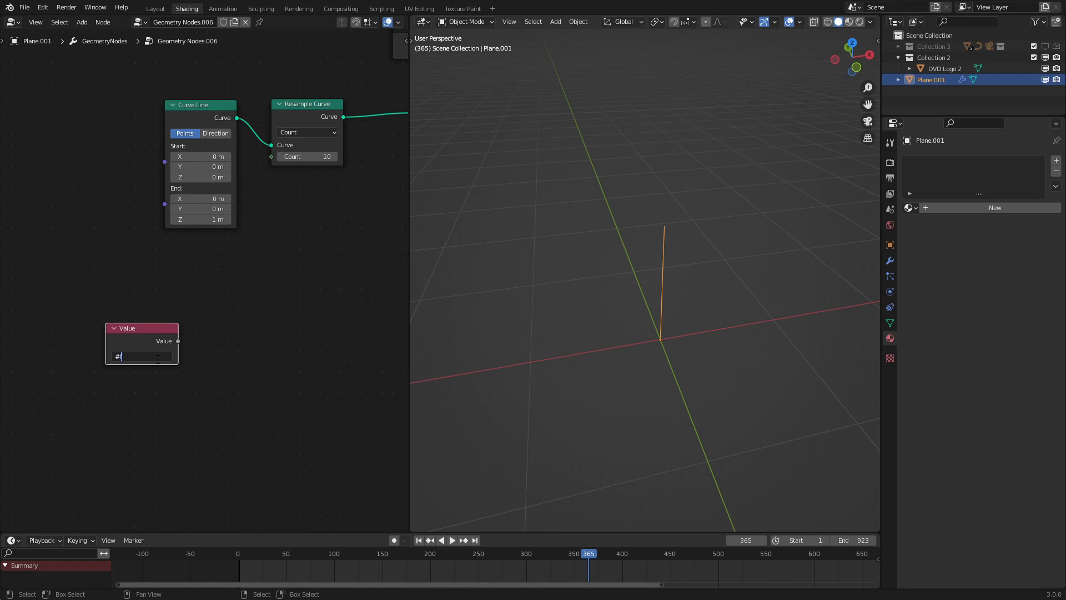
pyautogui.click(452, 540)
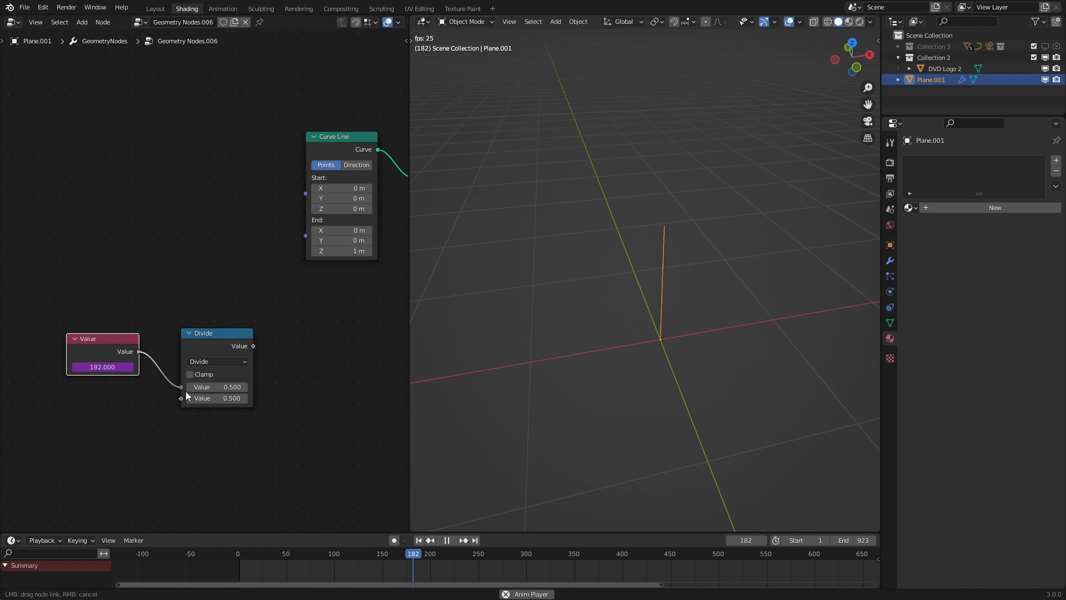
pyautogui.doubleClick(216, 398)
pyautogui.write('24.000')
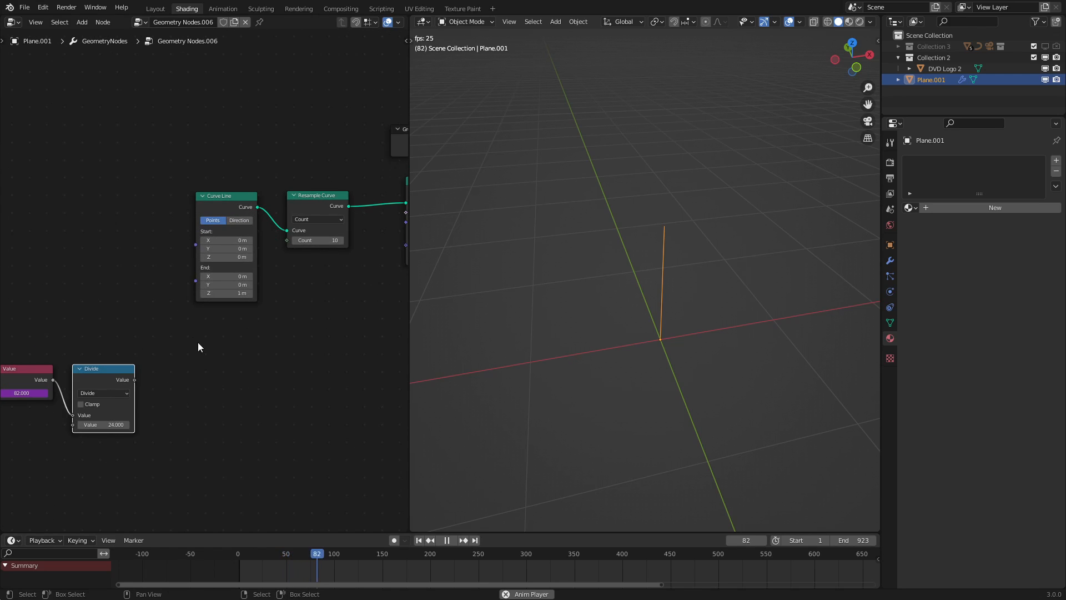
# - Duplicate the divide-by-24 node and place the copy beside the original
pyautogui.moveTo(103, 368); pyautogui.dragTo(170, 348)
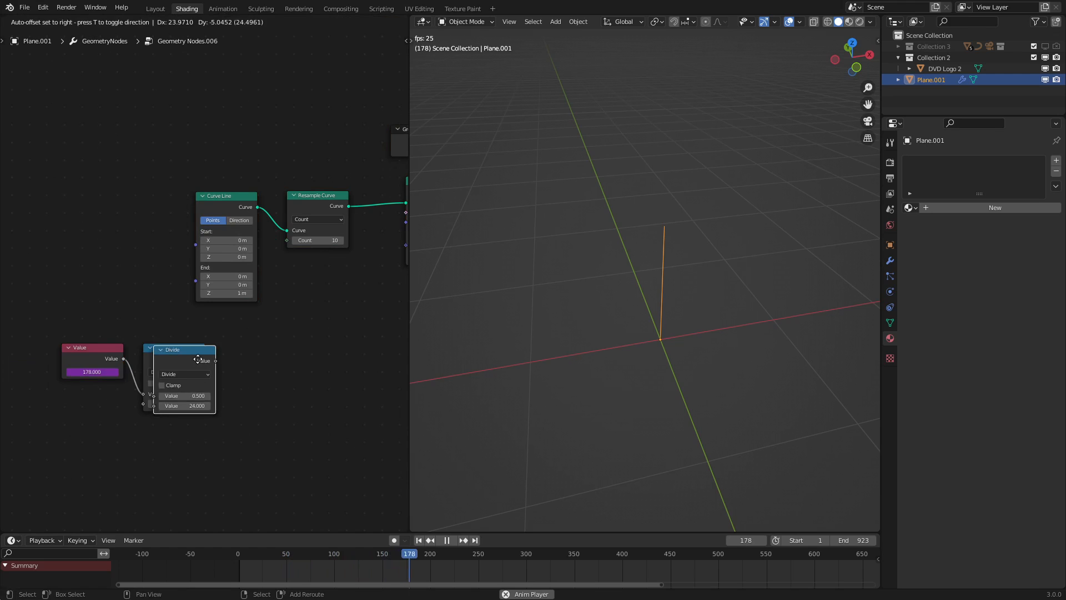
# - Switch the copied Math nodes to Ping-Pong, scales 1.0 and 0.86
pyautogui.click(268, 370)
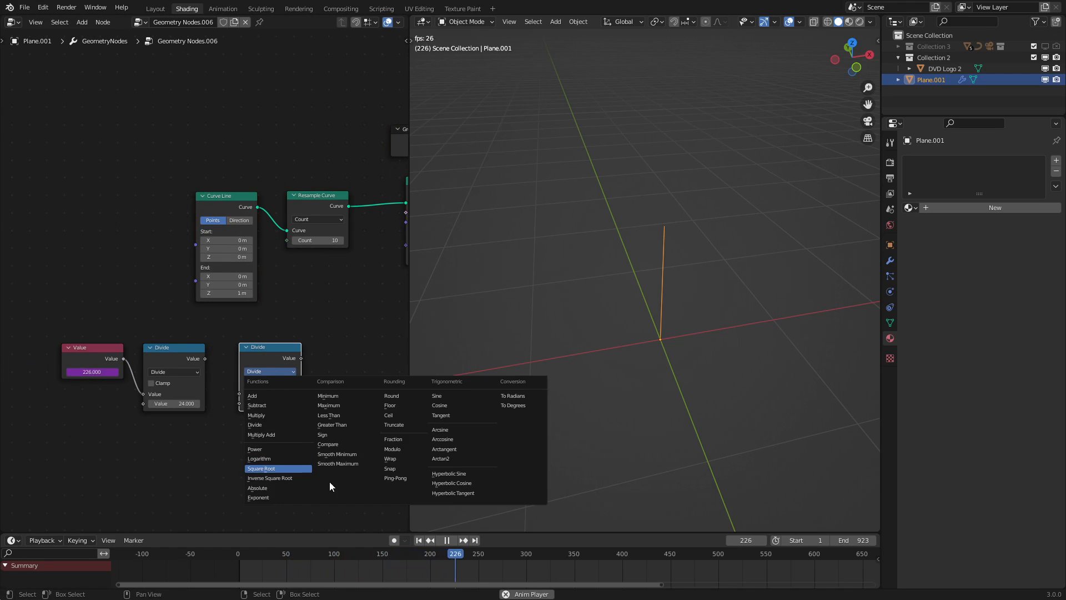
pyautogui.click(394, 478)
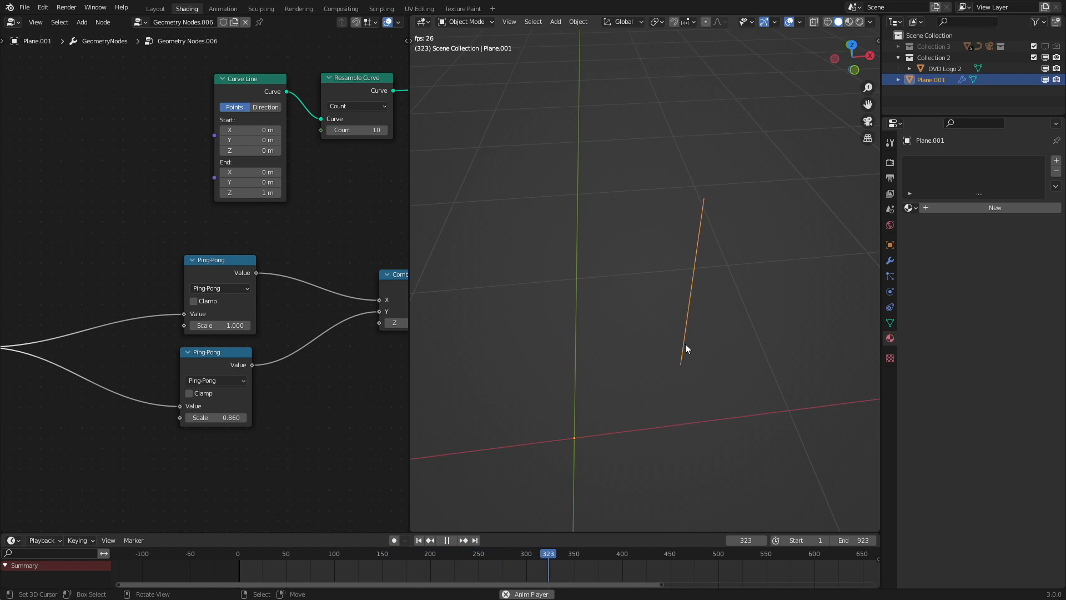
# - Add a Curve Parameter node and an Add math node combining it with frame/24
pyautogui.moveTo(214, 417); pyautogui.dragTo(231, 417)
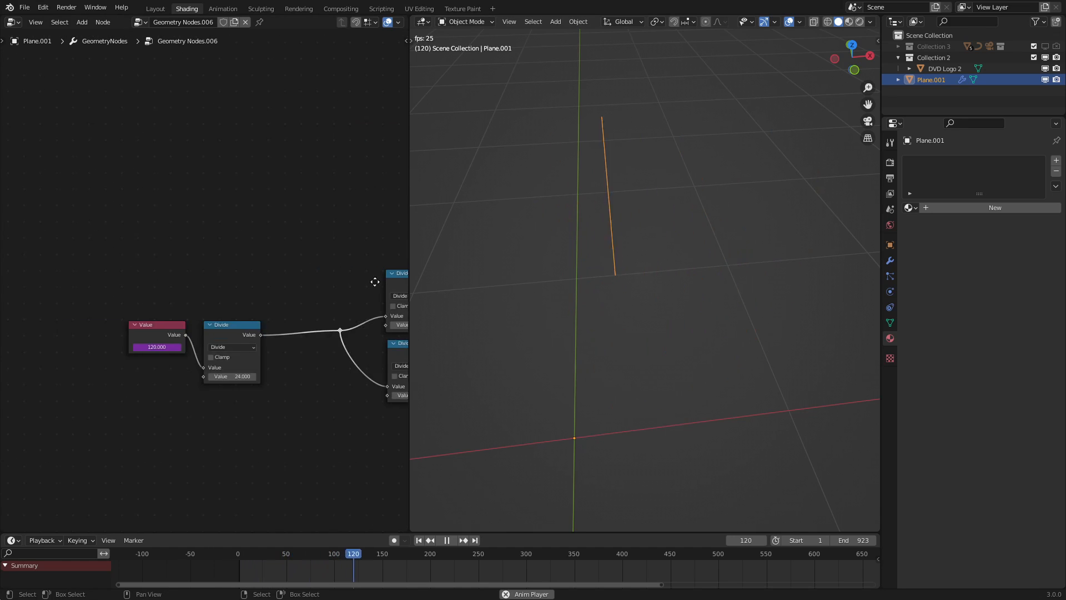
pyautogui.click(81, 22)
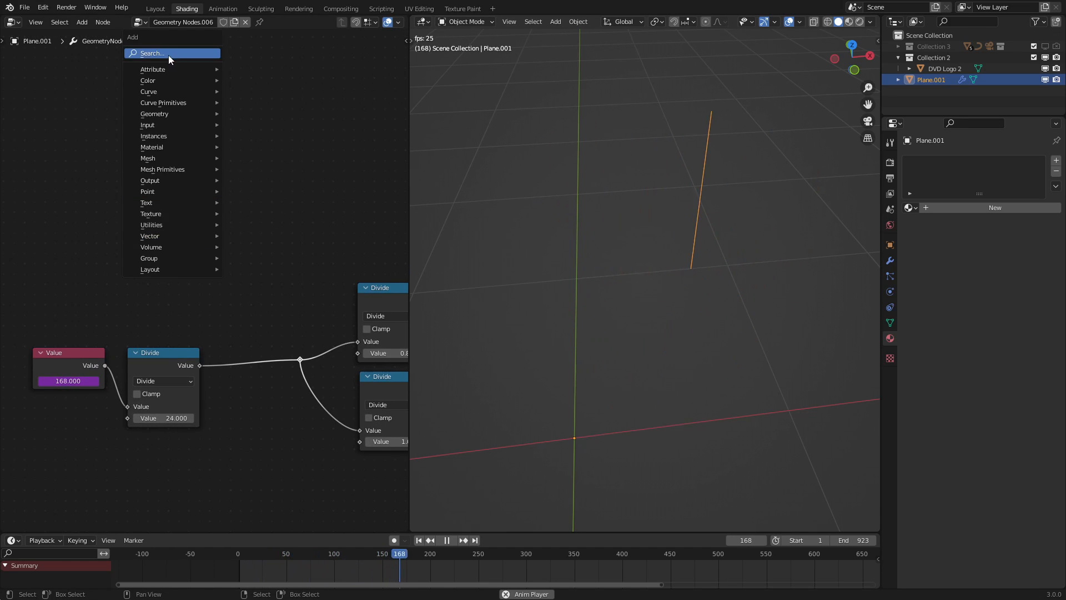
pyautogui.write('par')
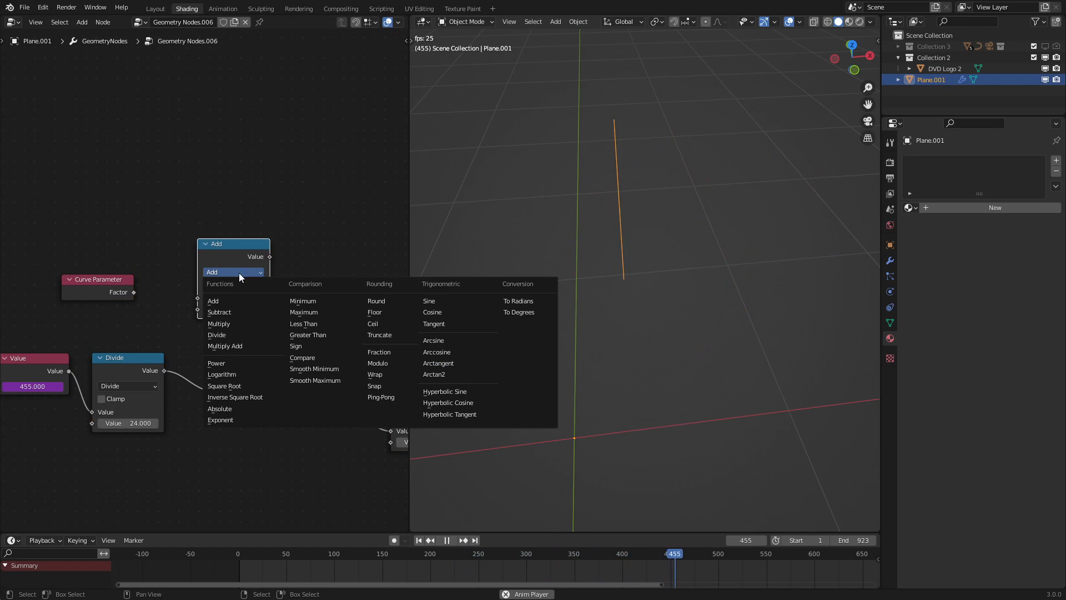
pyautogui.click(218, 323)
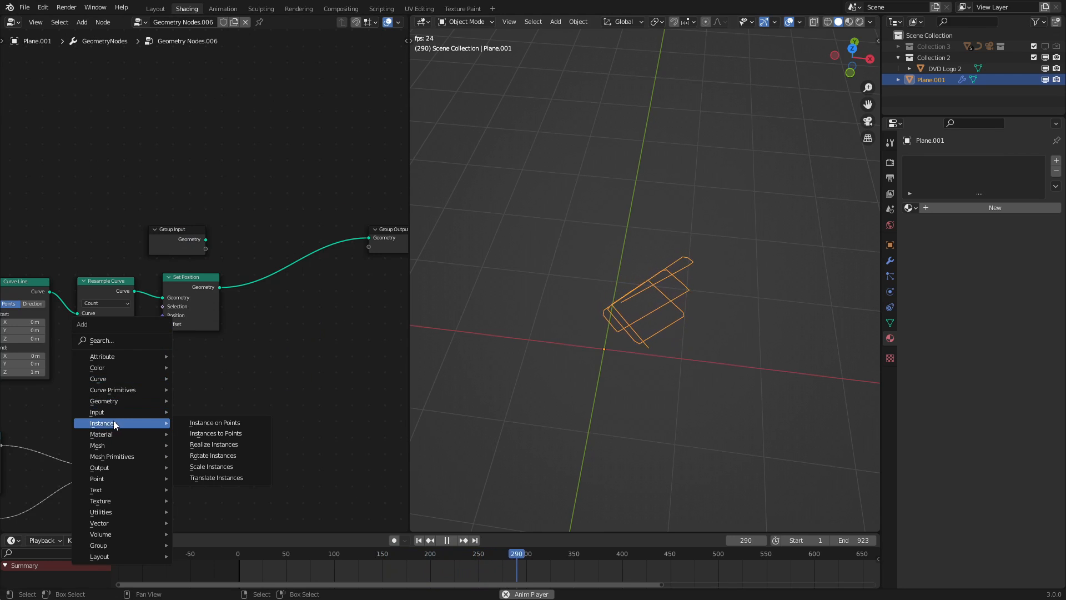
# - Add Instance on Points after Set Position, instancing the DVD Logo 2 object
pyautogui.click(214, 422)
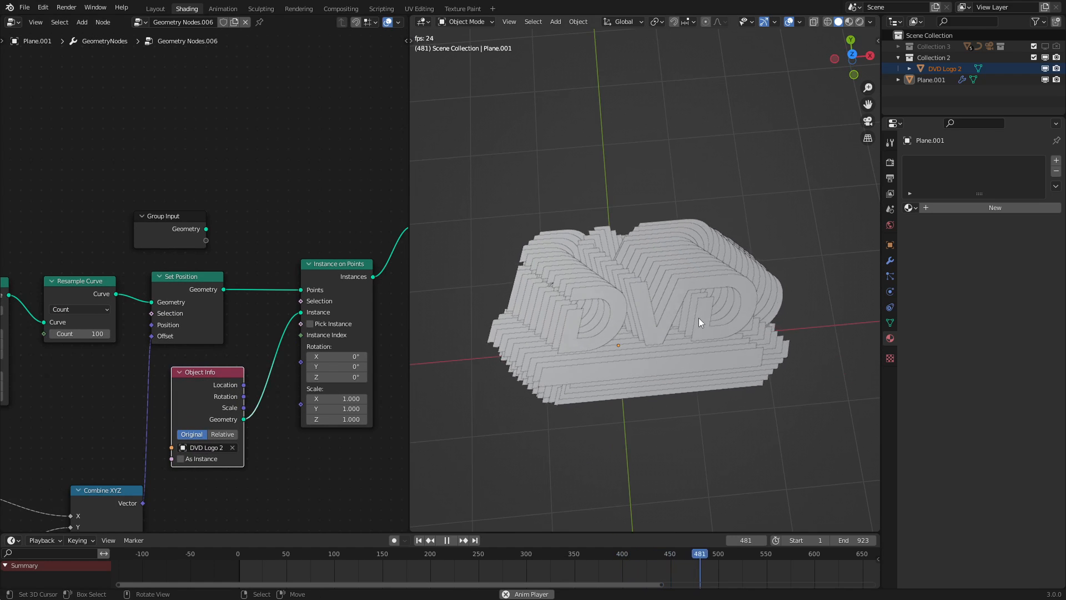
pyautogui.click(445, 540)
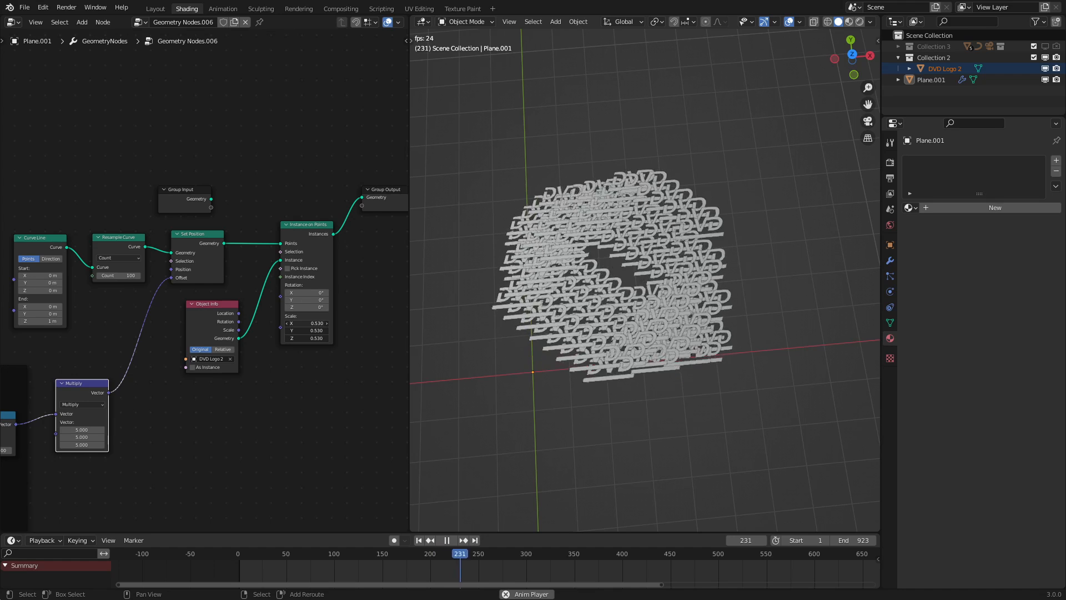
# - Set the instance scale to 0.53 and the offset multiplier to 10, 5, 5
pyautogui.click(445, 539)
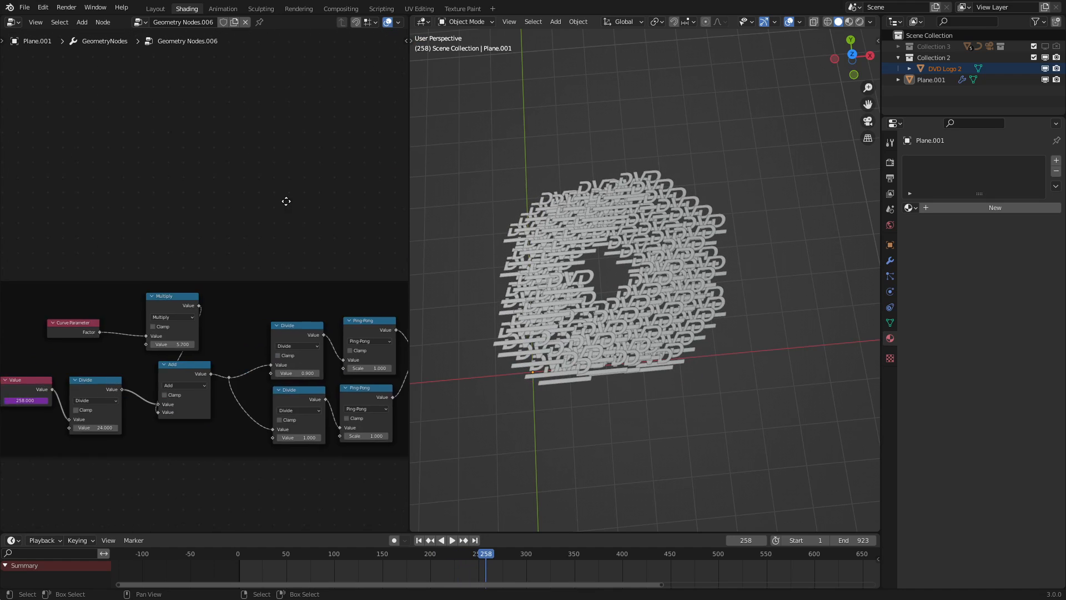
pyautogui.click(451, 540)
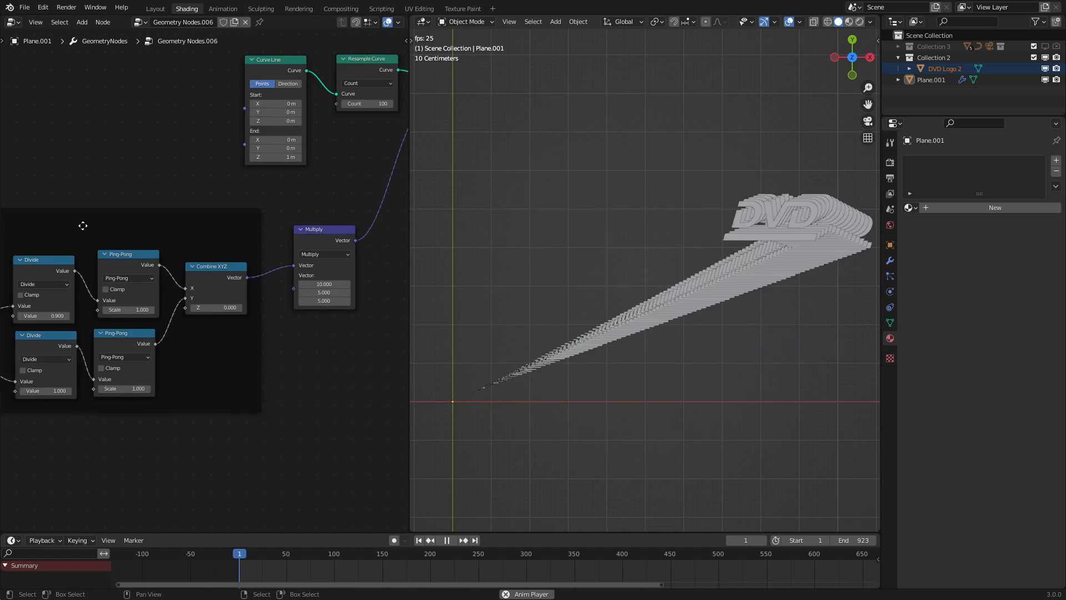
# - Change the Multiply vector node's X value from 5 to 10
pyautogui.click(446, 539)
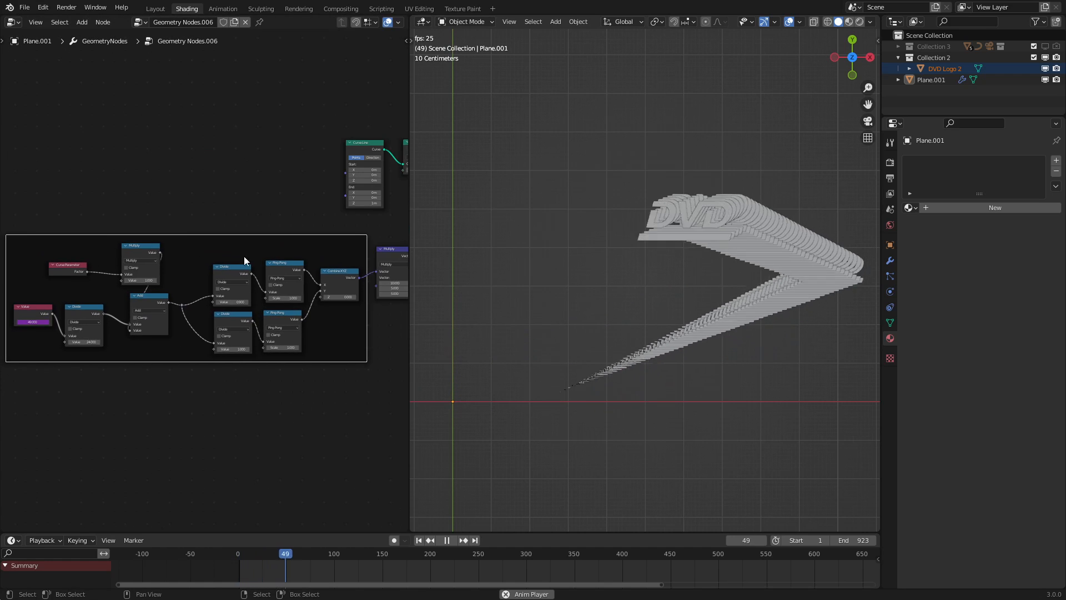
pyautogui.click(446, 539)
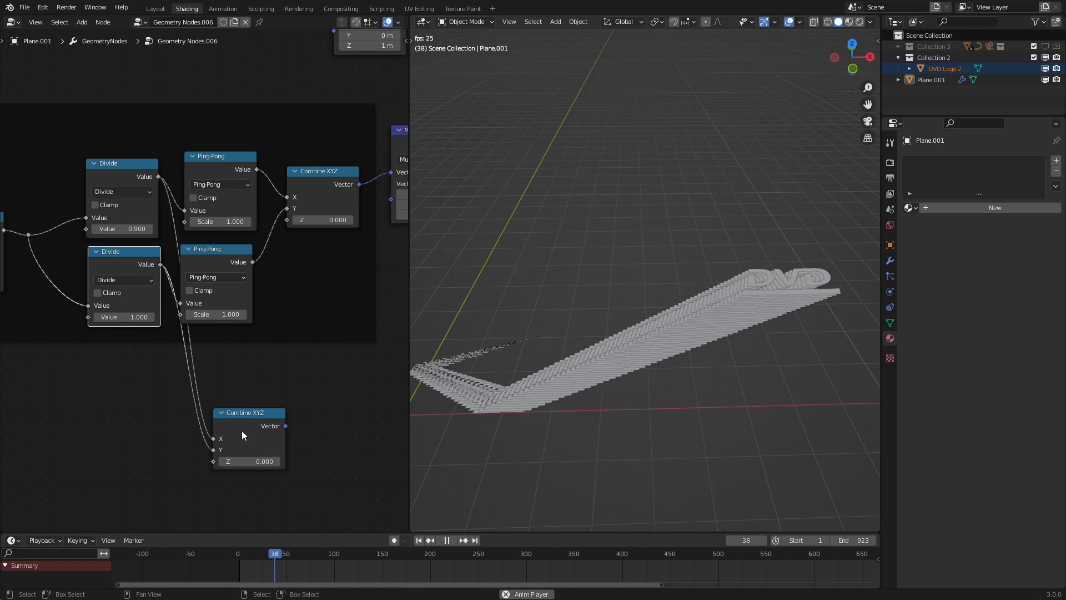
# - Add a snapped White Noise Texture jitter, then relink the Multiply vector to Offset
pyautogui.write('wh')
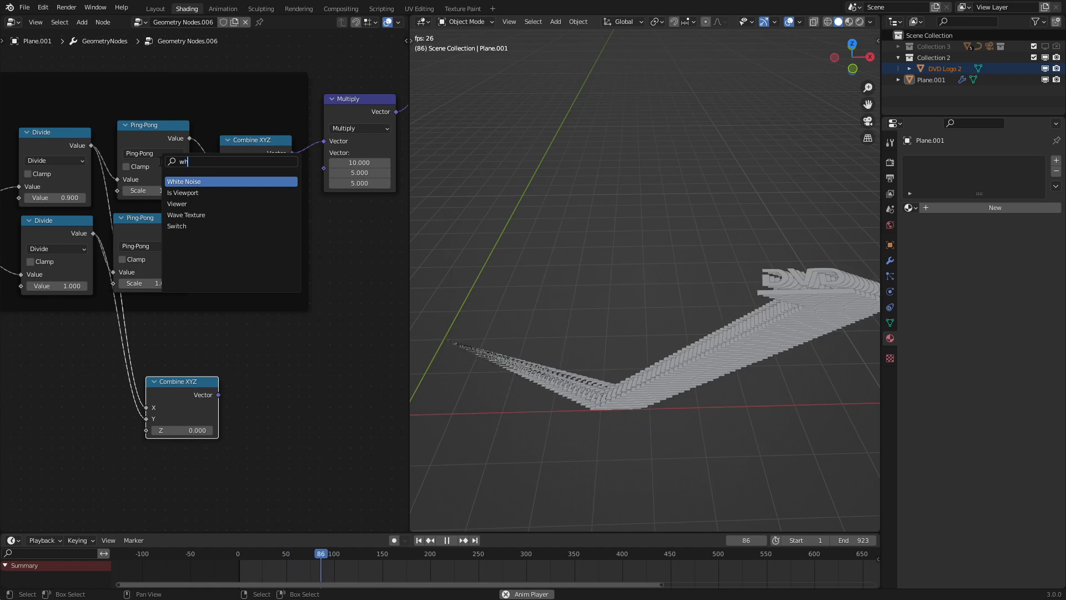
pyautogui.click(183, 181)
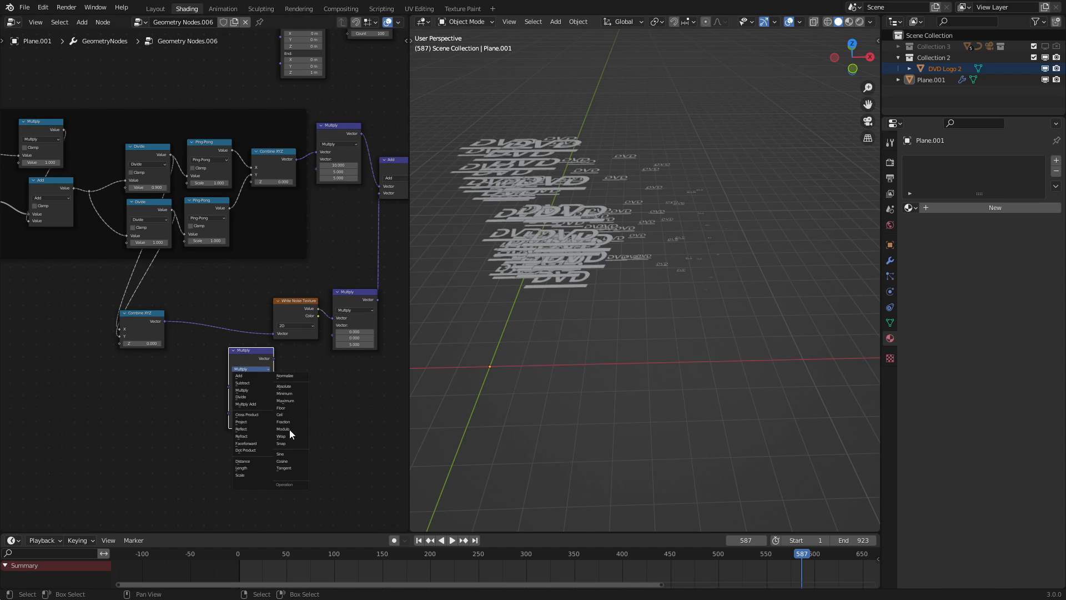
pyautogui.moveTo(249, 404)
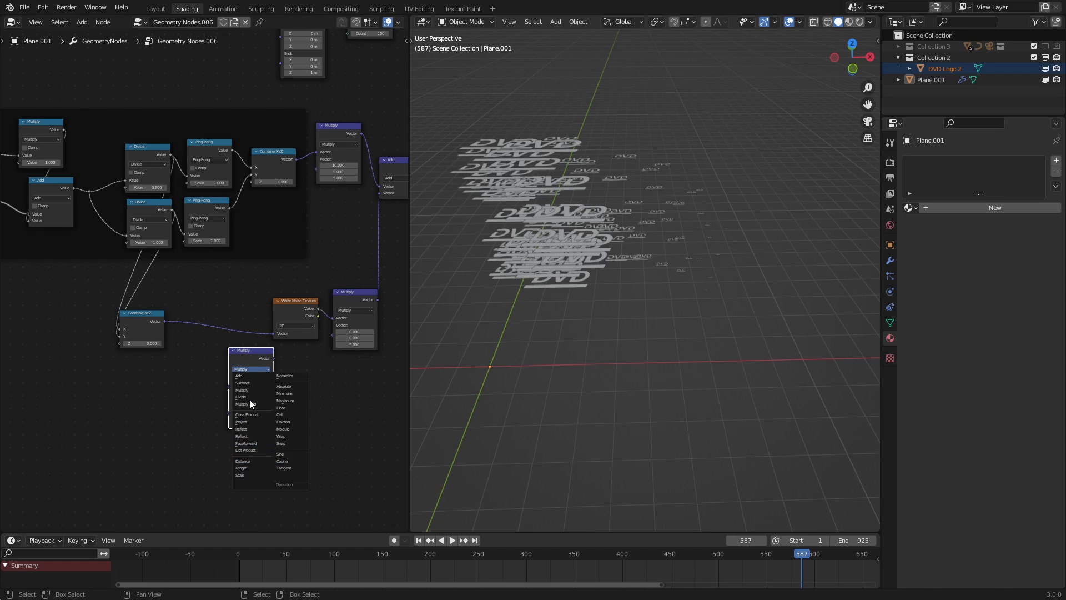
pyautogui.moveTo(290, 408)
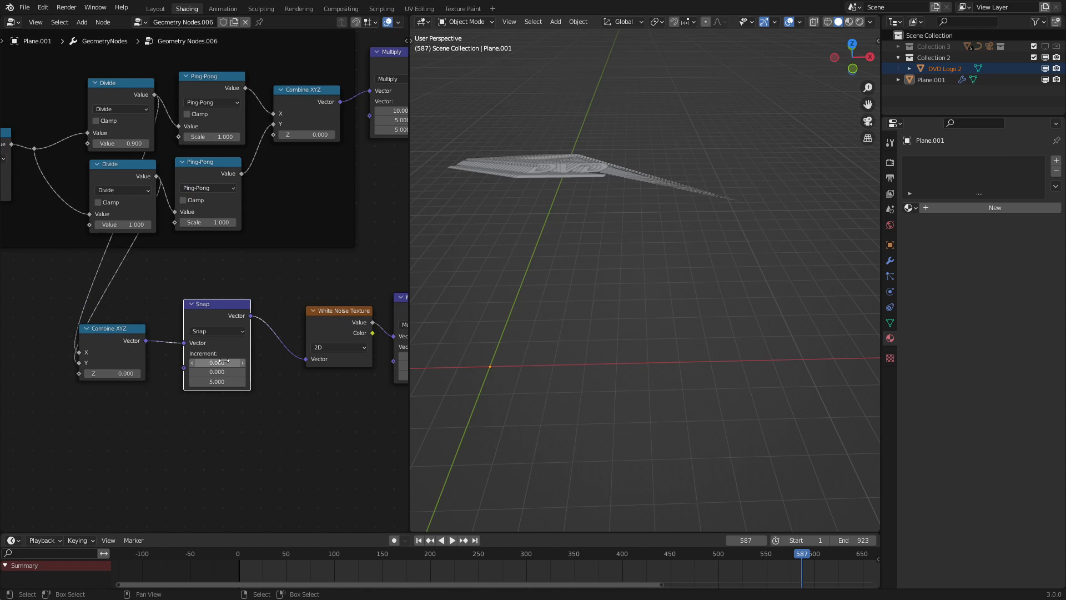
pyautogui.click(451, 539)
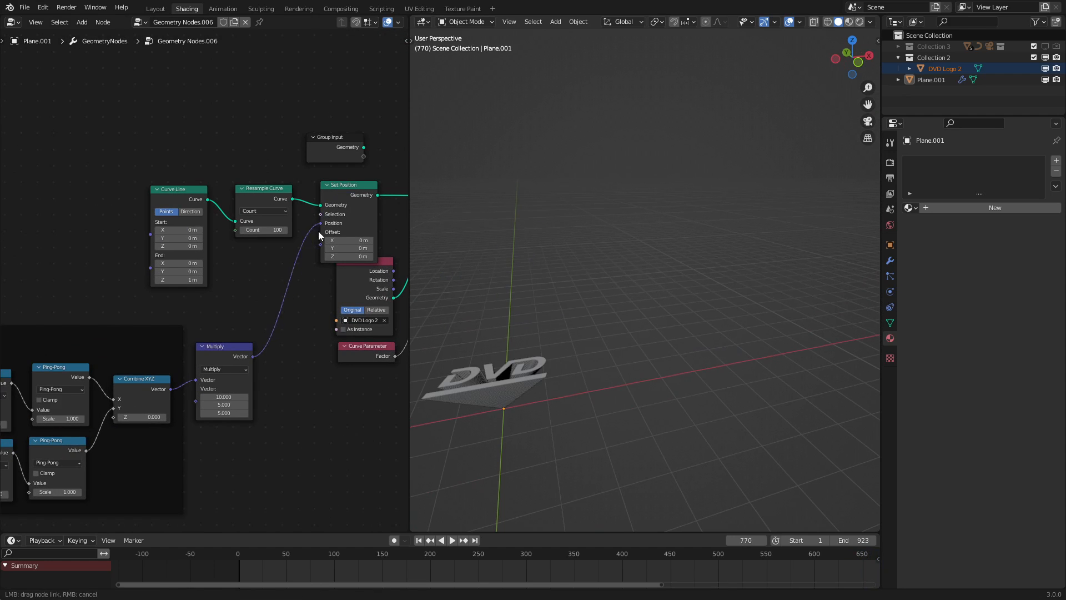
# - Feed Object Info Location through Separate XYZ and preview the Z output in the Viewer
pyautogui.click(451, 540)
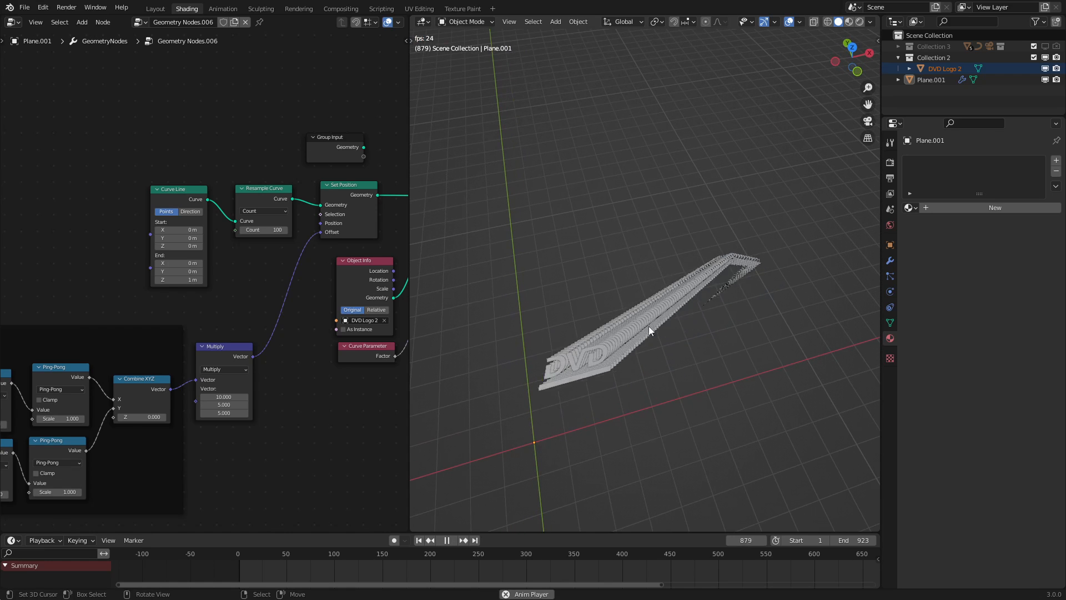
pyautogui.click(12, 22)
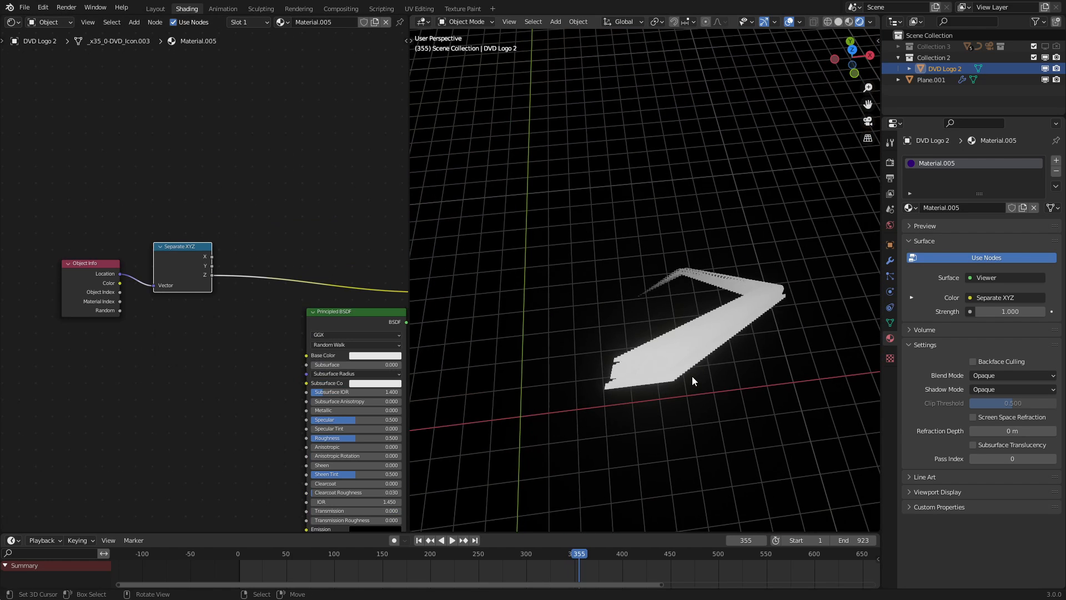
pyautogui.click(452, 540)
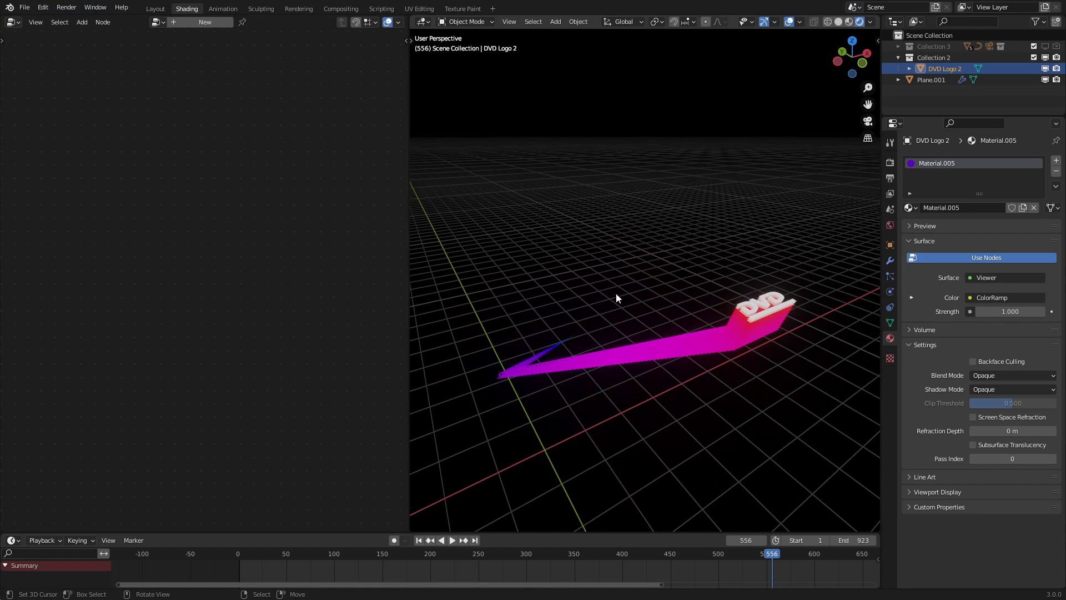
# - Map Z through a blue-to-red ColorRamp and connect its Color to the surface output
pyautogui.click(932, 79)
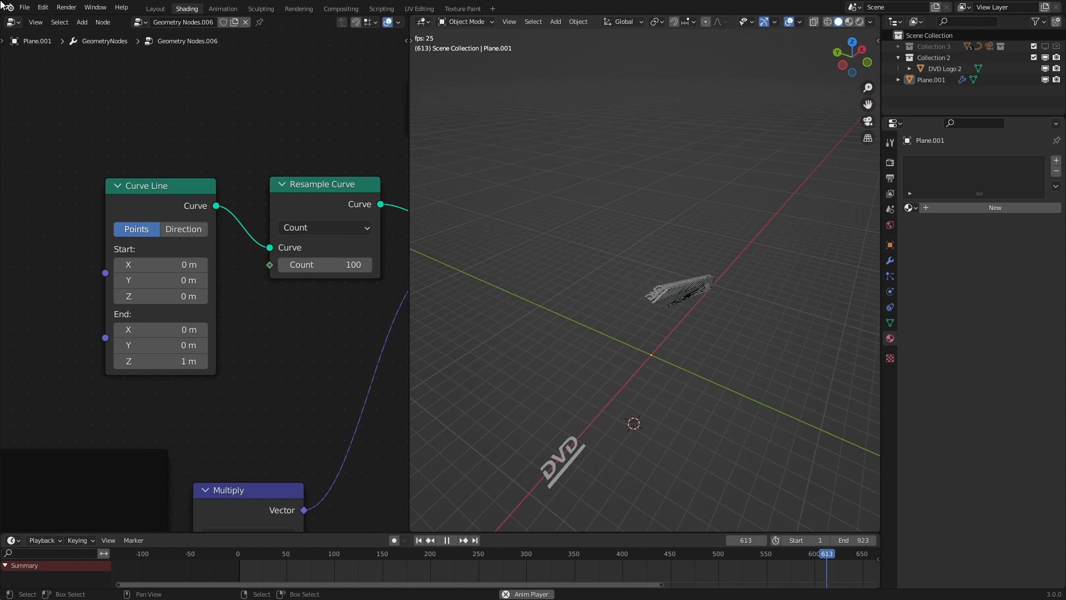
pyautogui.click(12, 22)
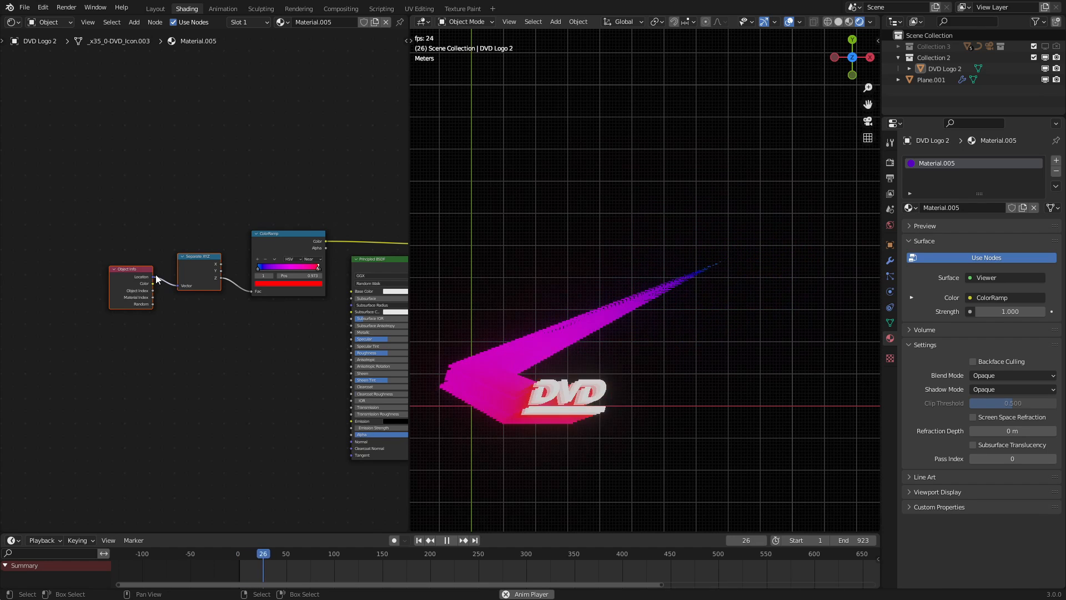
pyautogui.click(446, 539)
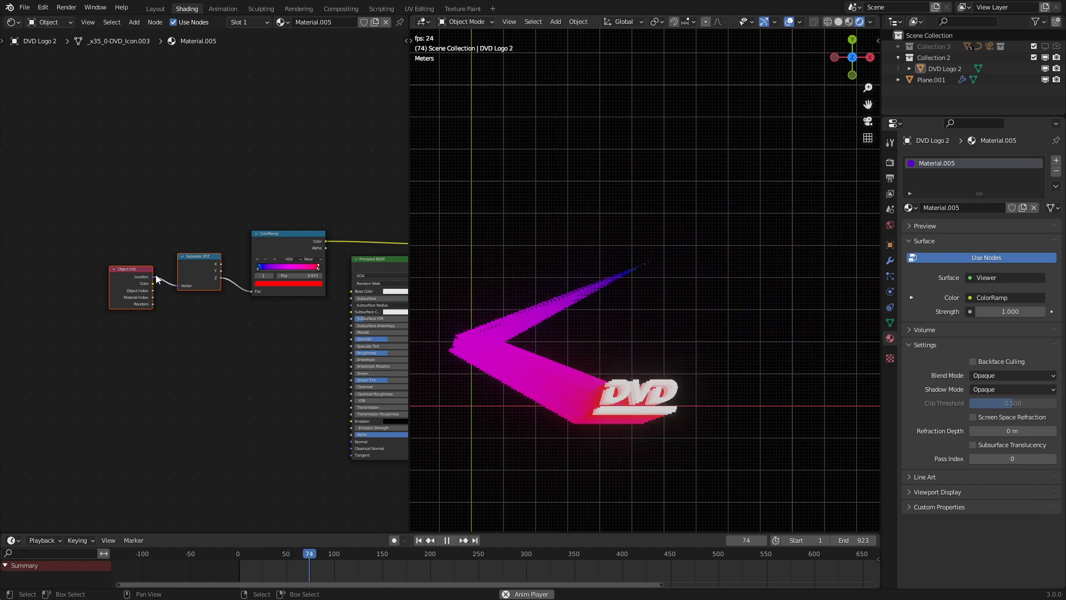